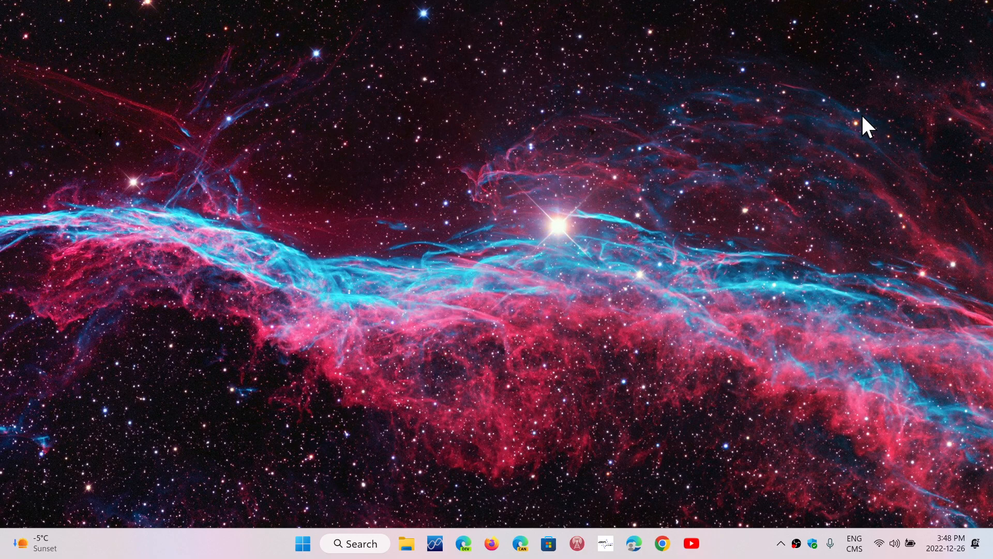
mouse_move(391, 444)
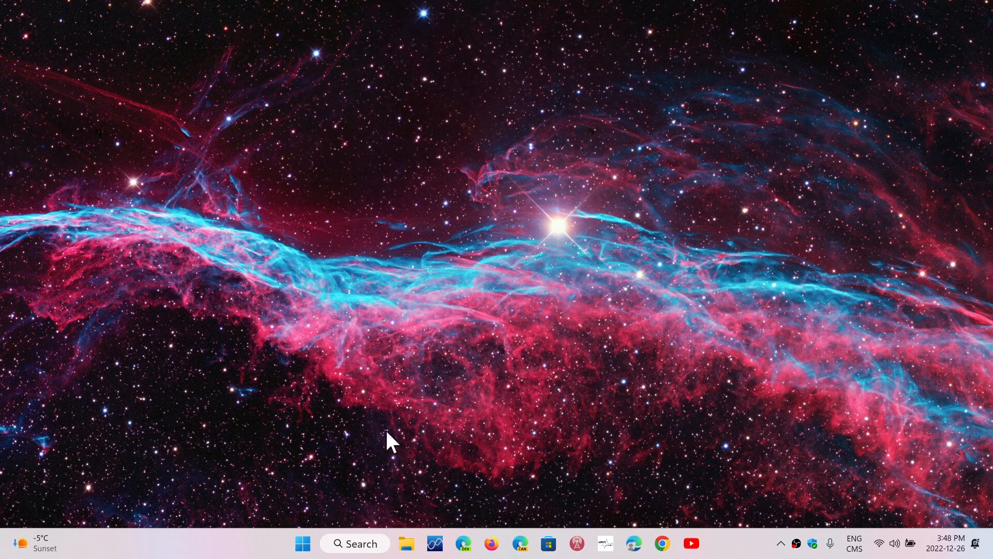
mouse_move(302, 543)
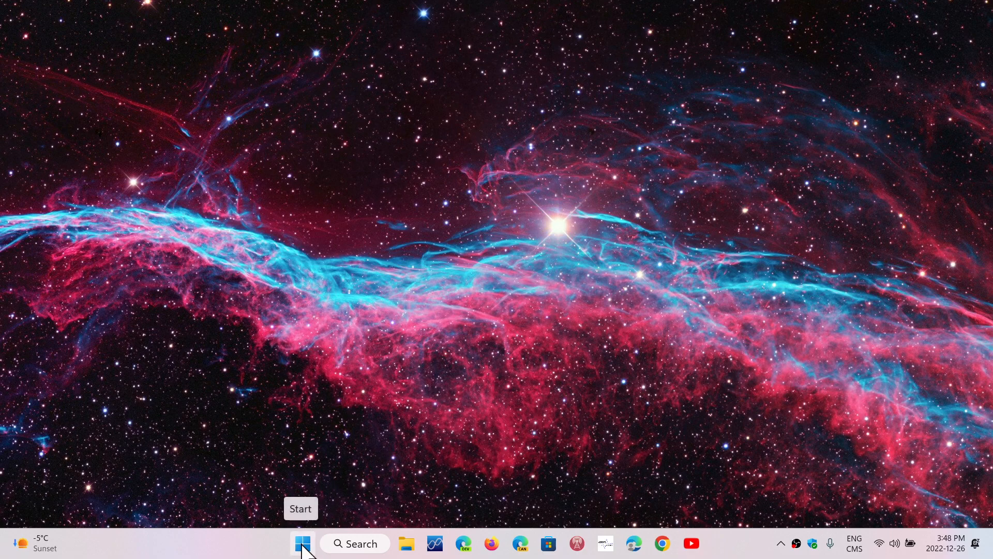
Step: Launch Windows Settings from the Start button's quick link menu
right_click(302, 543)
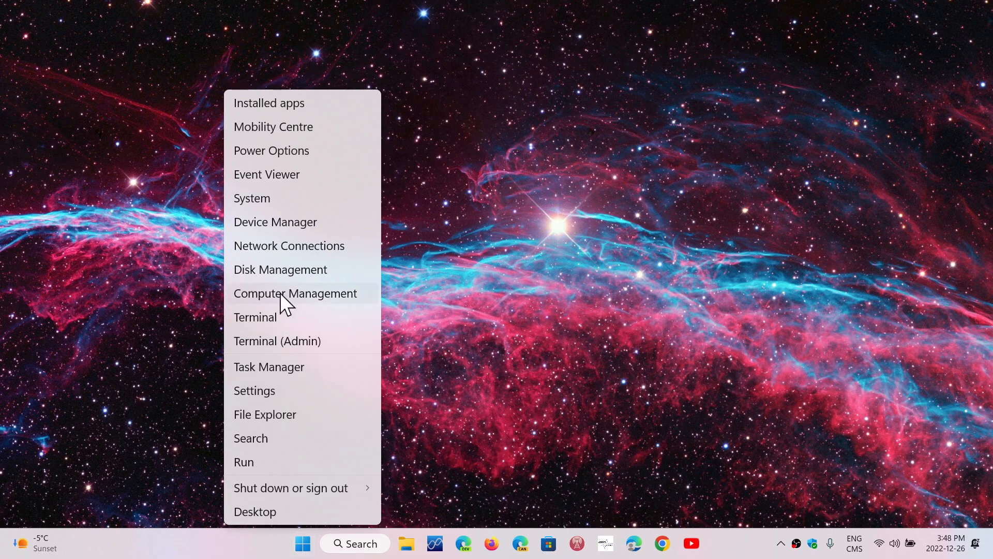
mouse_move(286, 395)
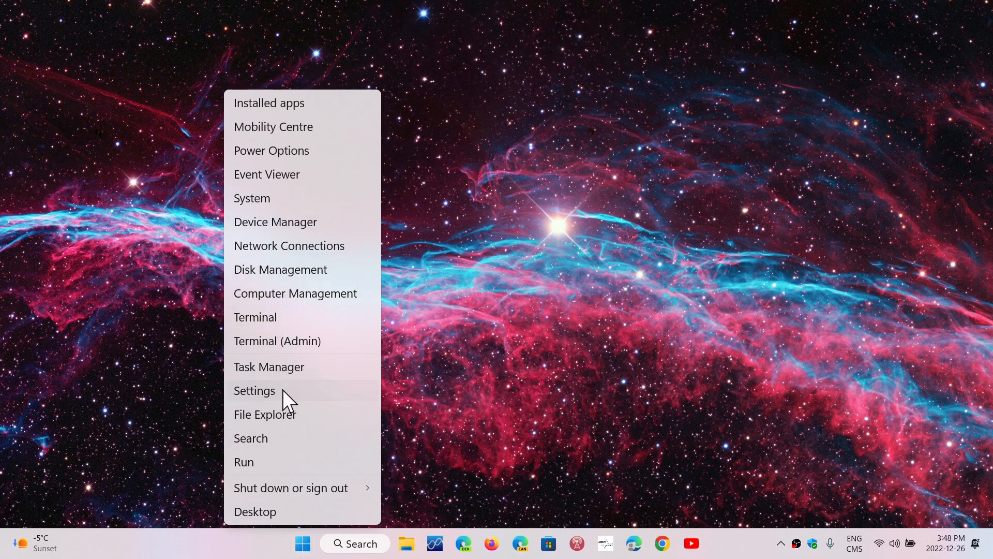
left_click(254, 390)
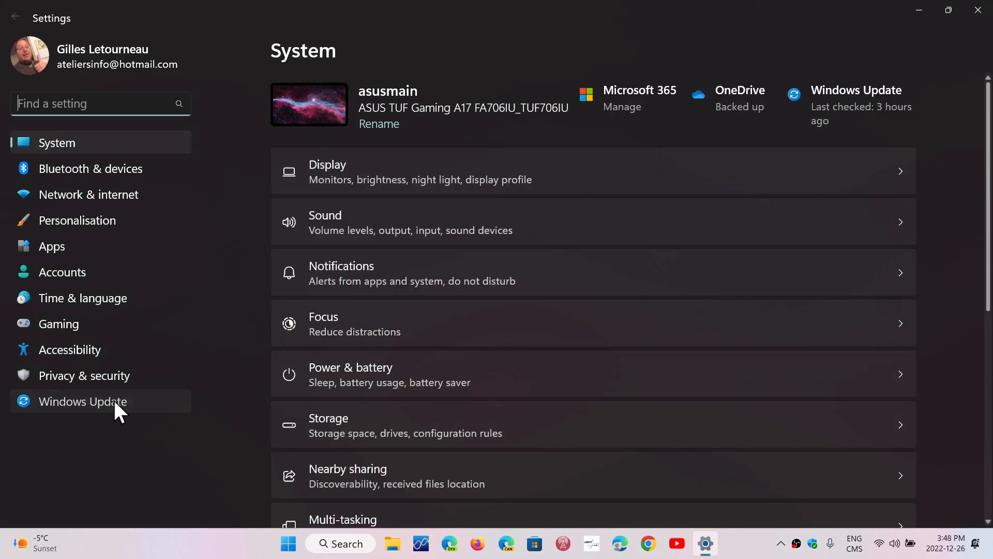
Step: Navigate from Windows Update down to the Recovery page
left_click(83, 401)
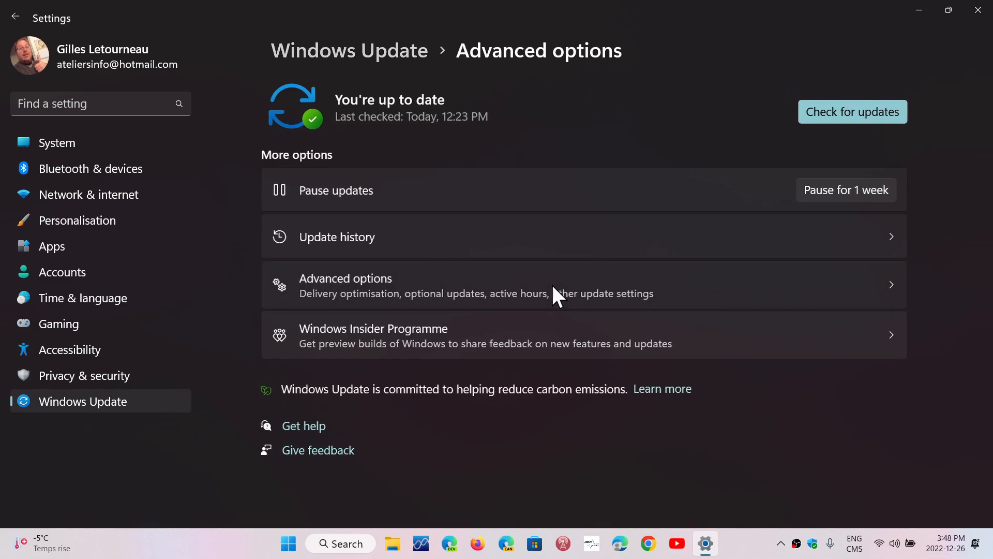
scroll("down", 3)
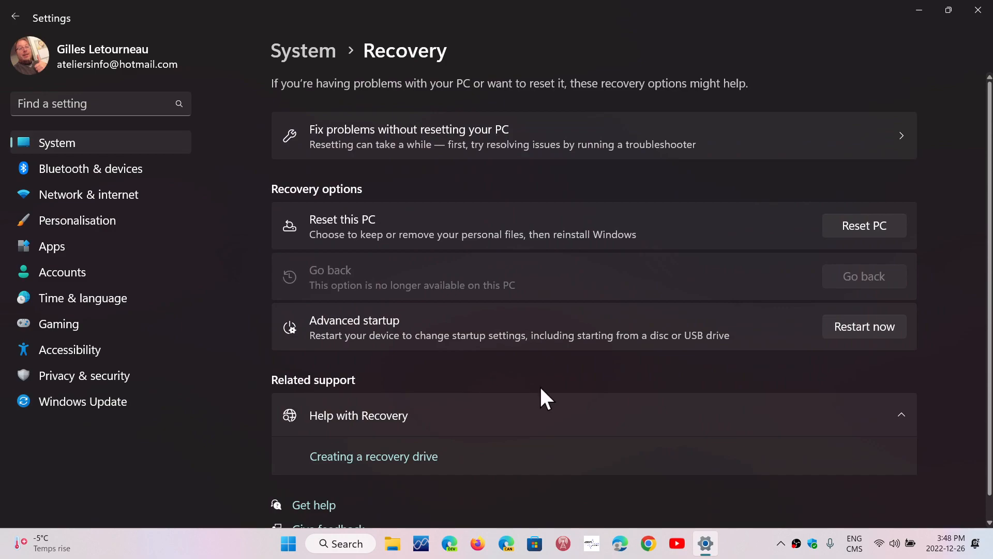
mouse_move(833, 251)
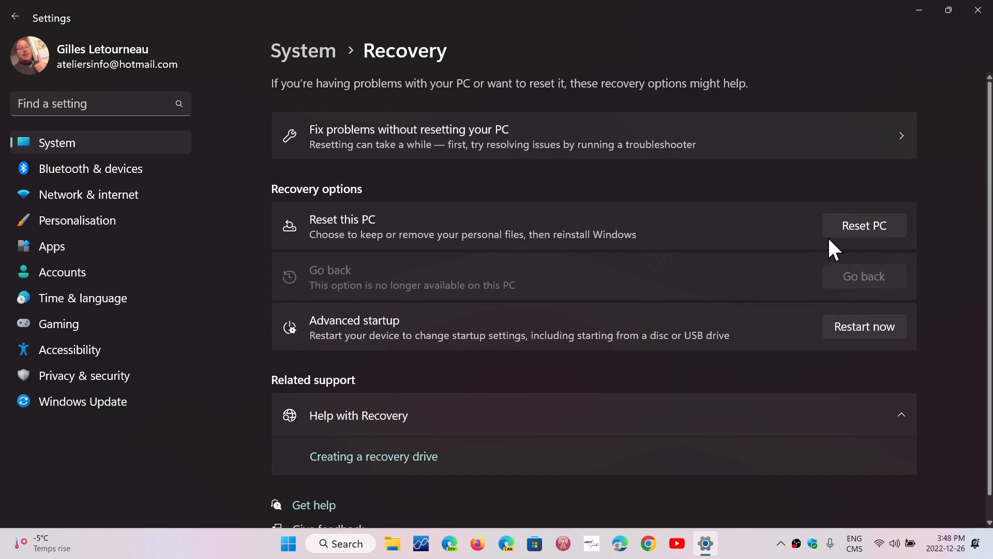
Step: Begin Reset this PC, reaching the keep files / remove everything choice
left_click(862, 226)
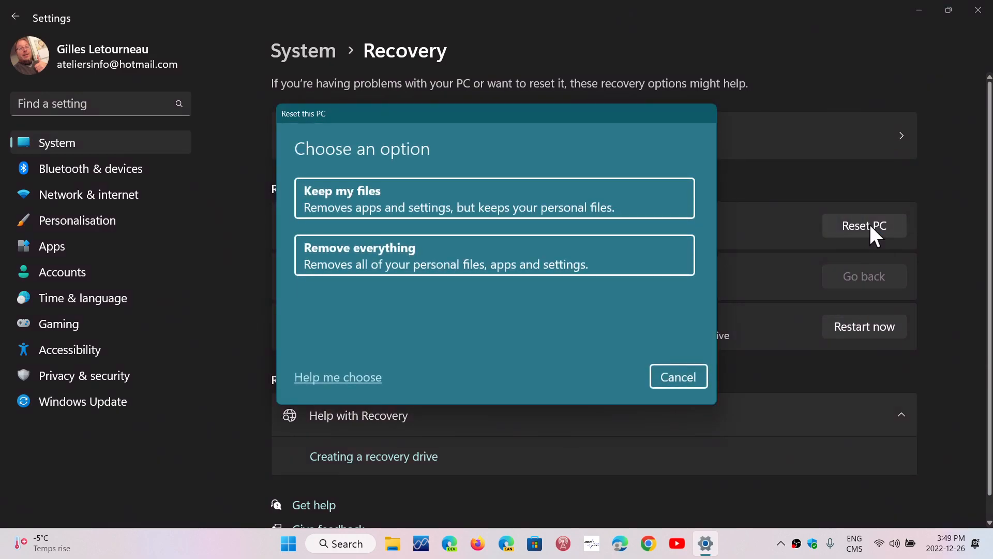
mouse_move(456, 370)
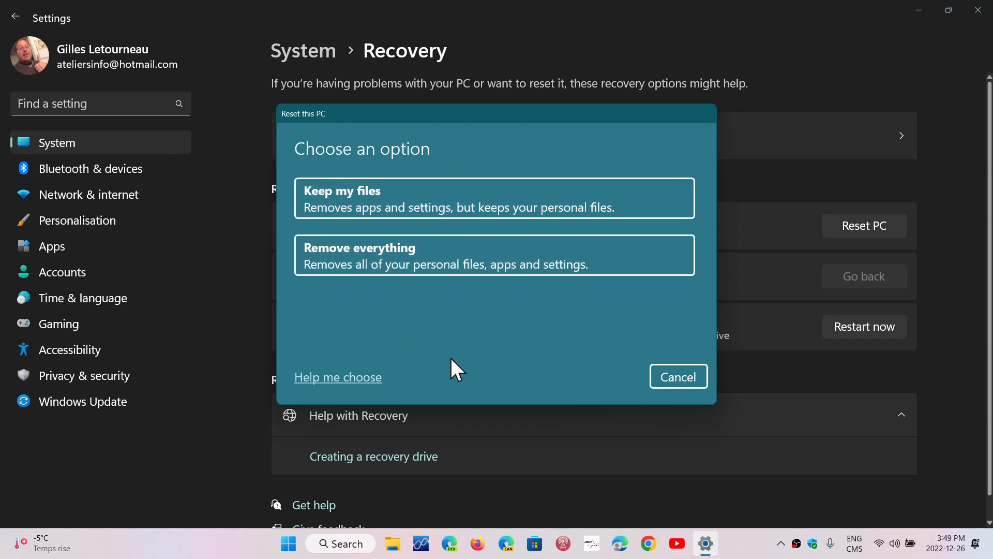
mouse_move(418, 271)
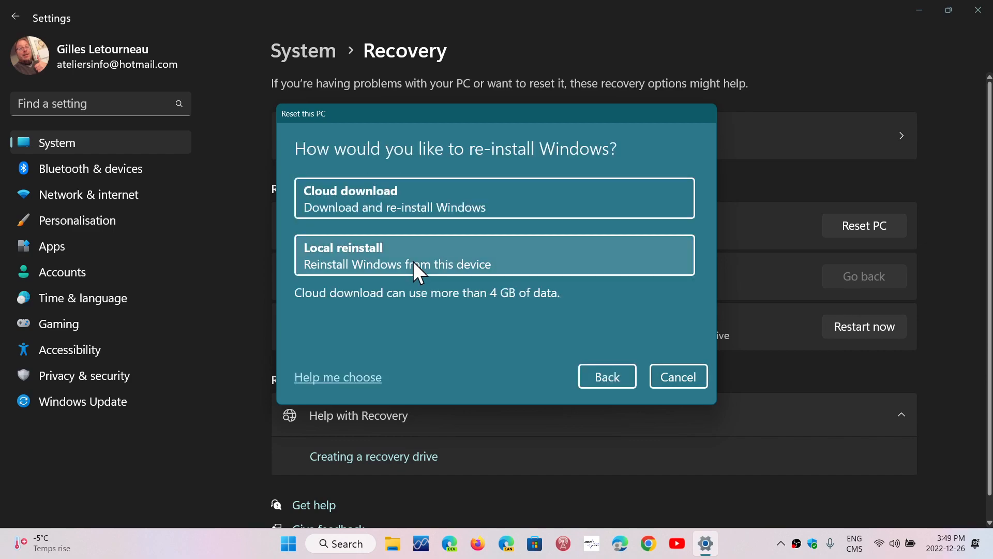
mouse_move(450, 270)
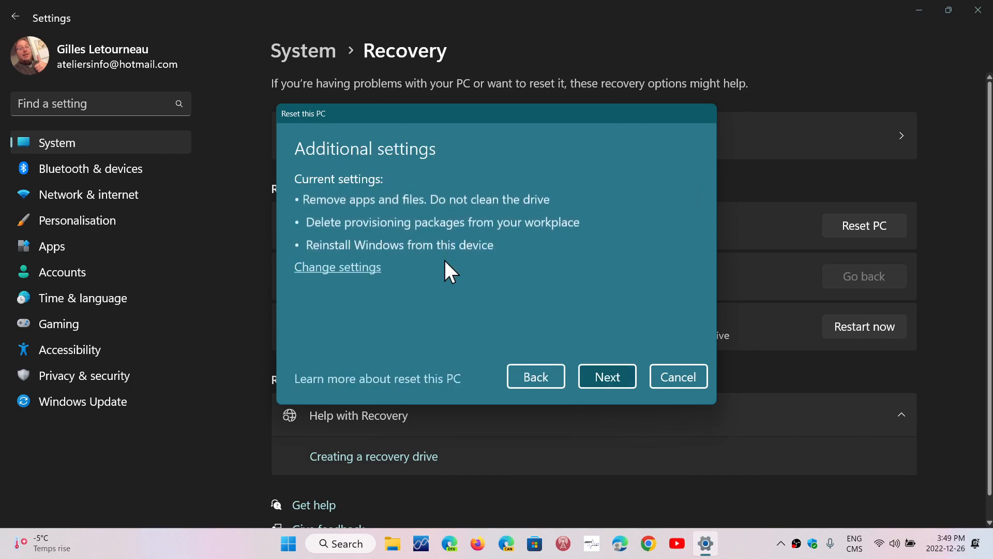
mouse_move(458, 291)
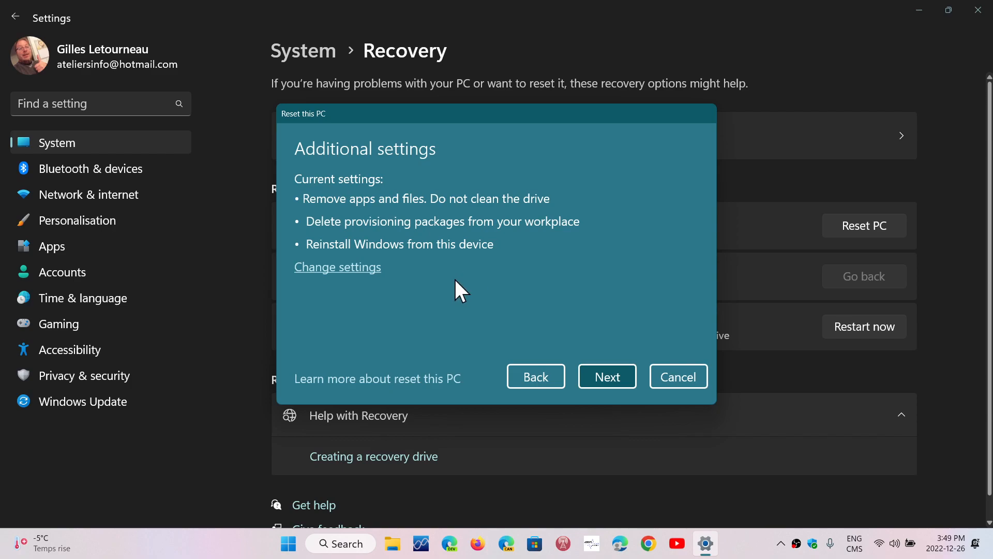
mouse_move(438, 300)
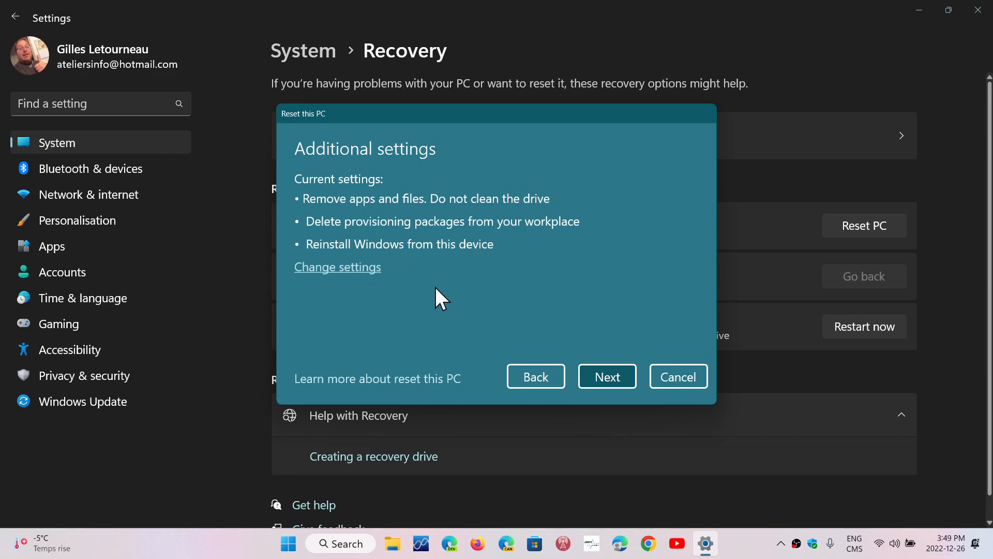
mouse_move(649, 260)
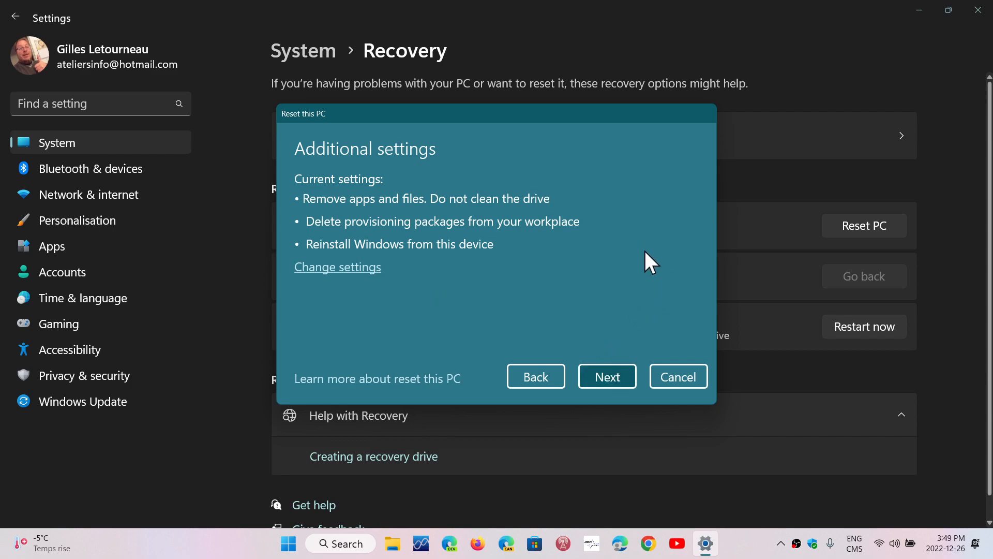
mouse_move(737, 326)
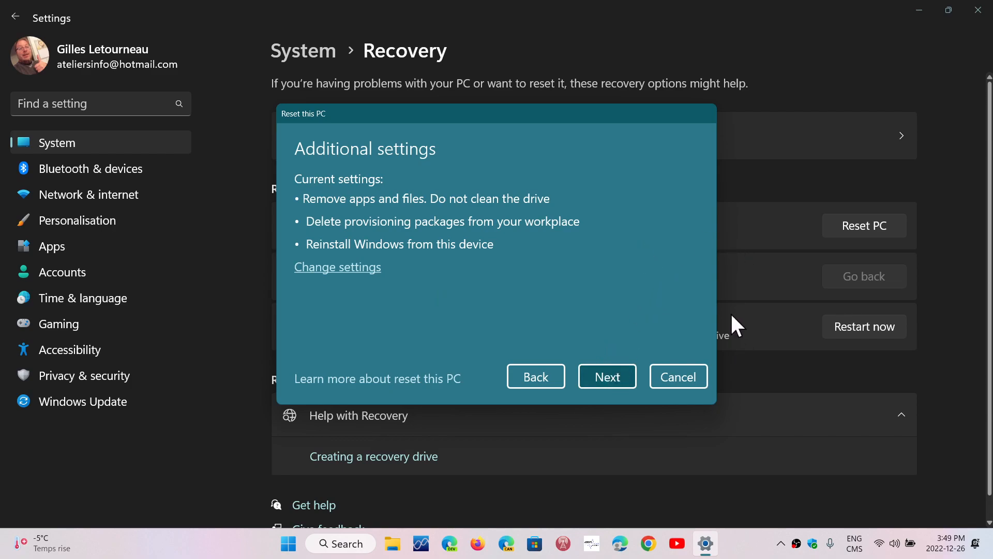
mouse_move(767, 303)
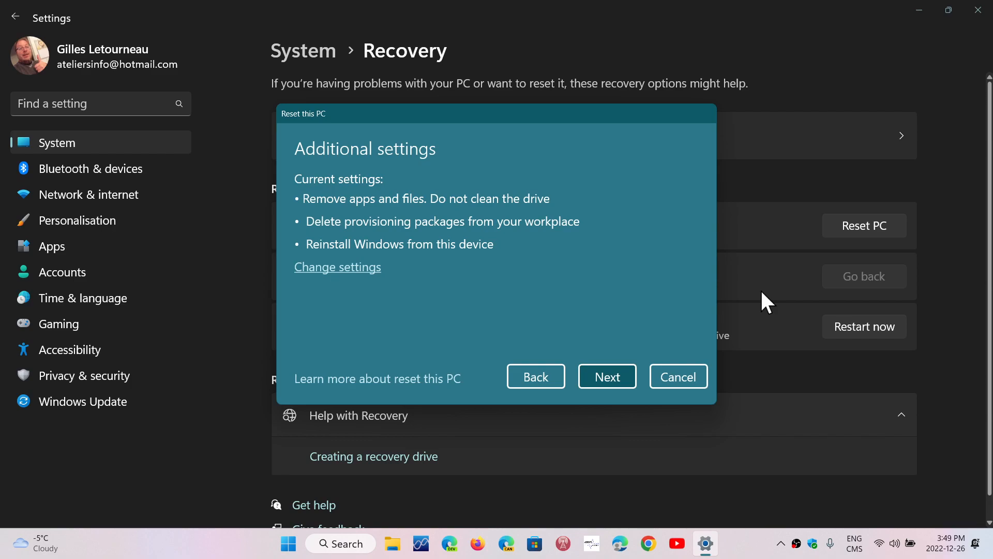
mouse_move(769, 355)
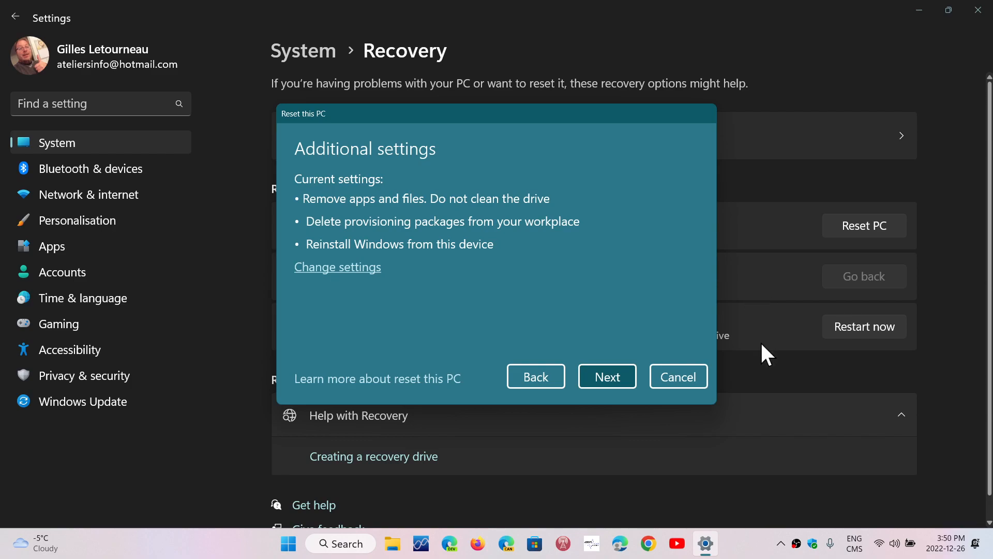
mouse_move(767, 497)
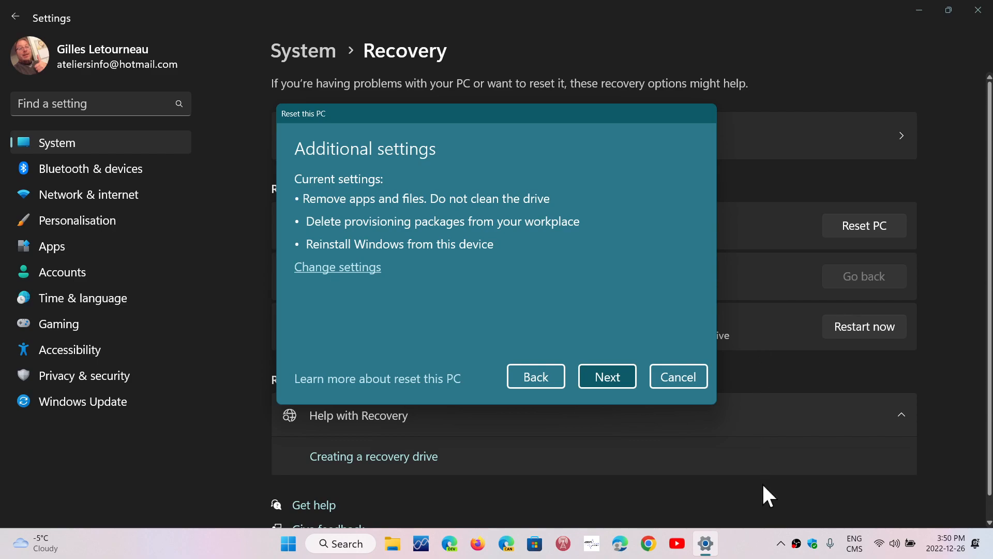
mouse_move(747, 548)
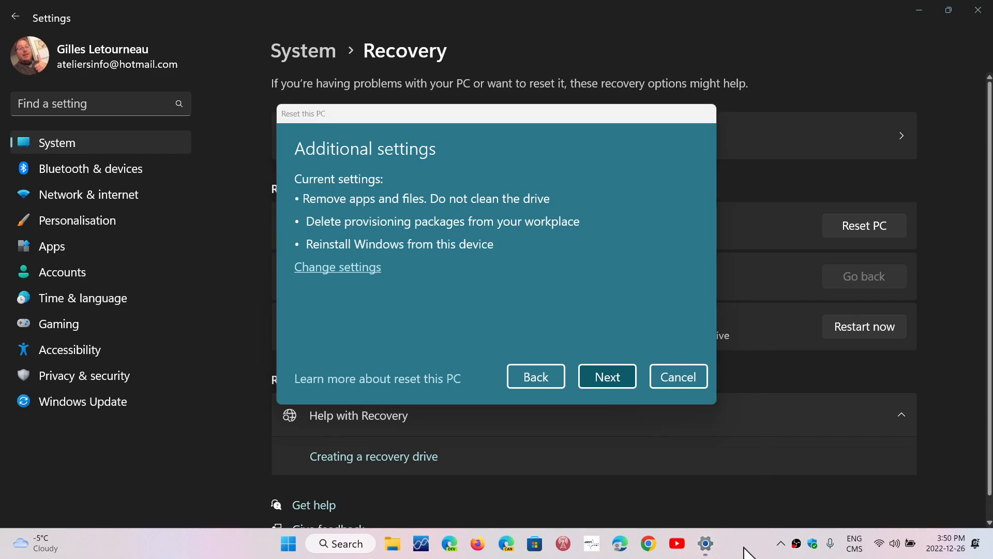